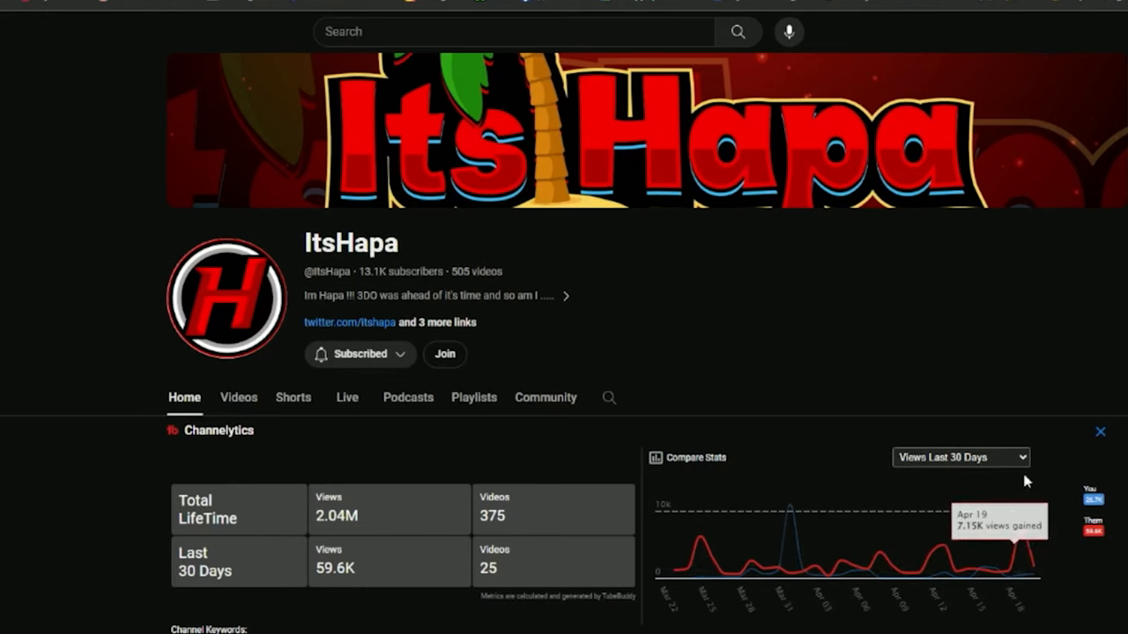
Let the exposé play from the ItsHapa channel stats into the Discord server footage
scroll(down, 3)
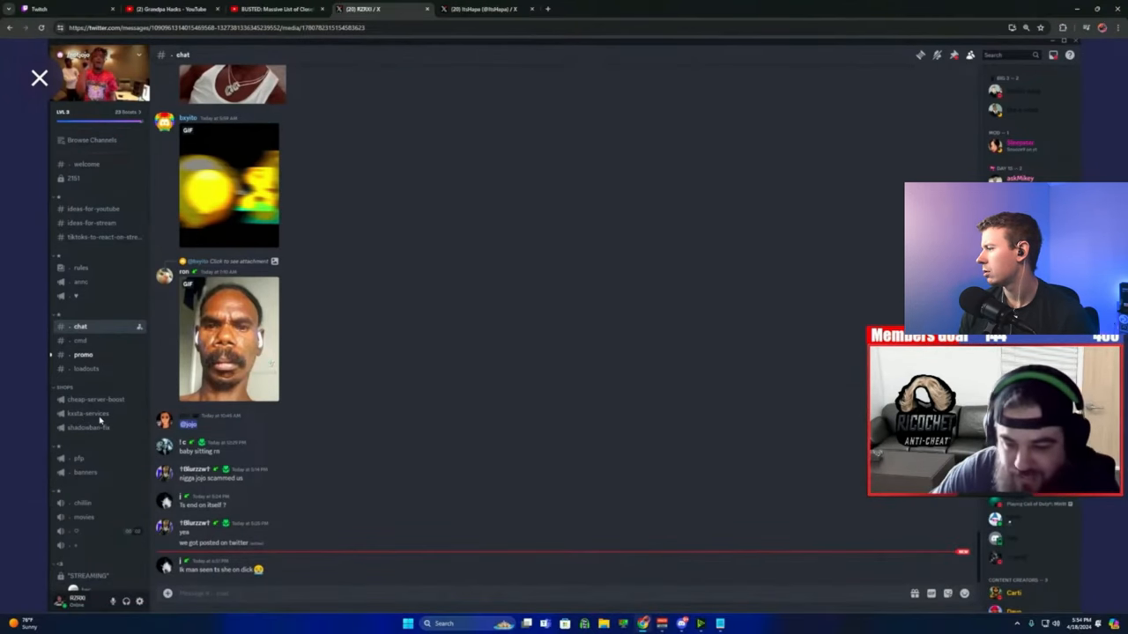
click(88, 413)
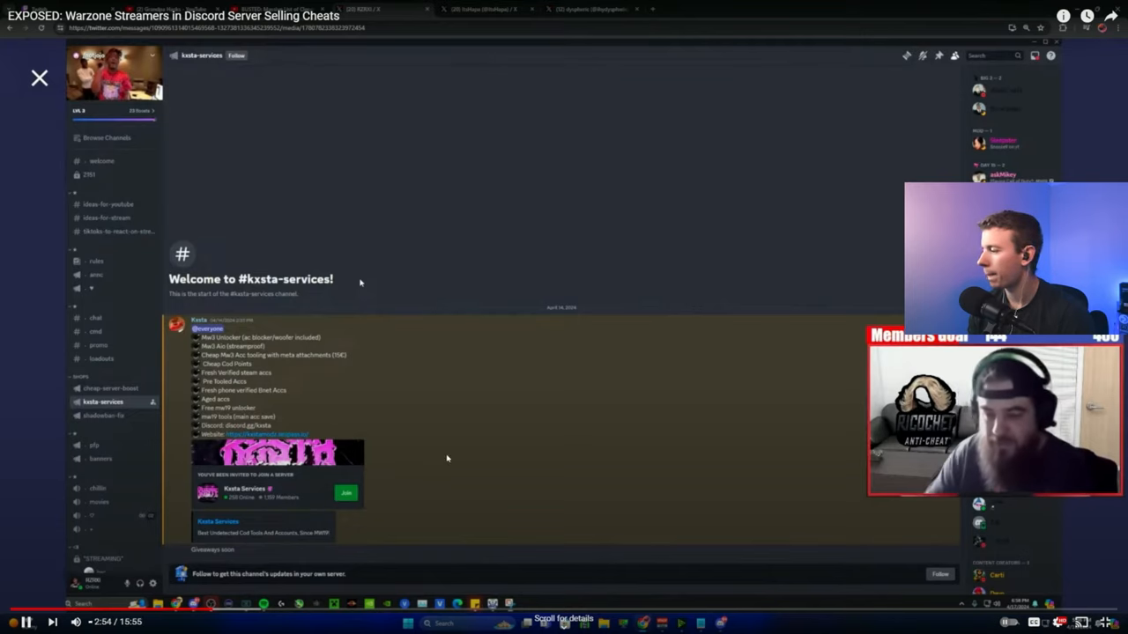
mouse_move(528, 454)
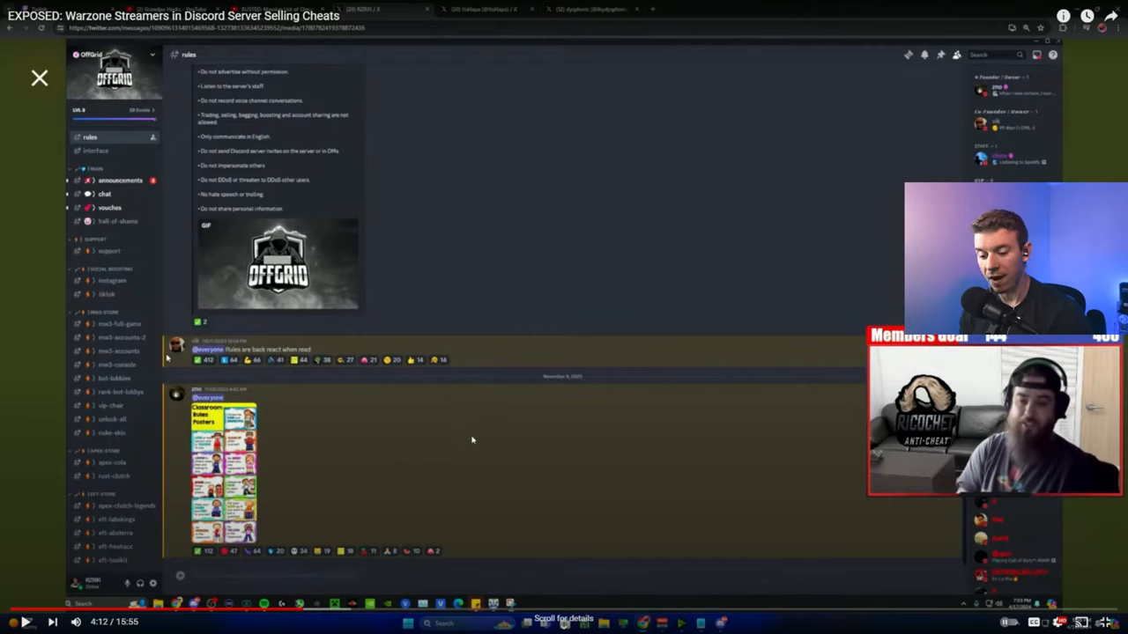
mouse_move(532, 365)
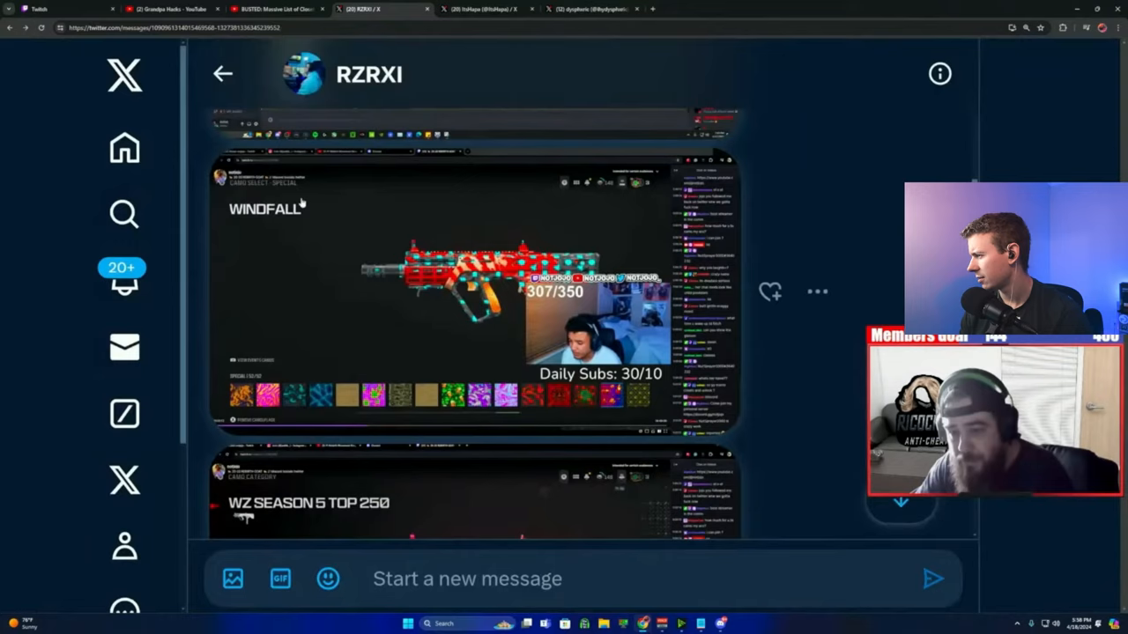
Resume the paused exposé and watch through RZRXI's stream clips to the OffGrid Discord invite
scroll(down, 3)
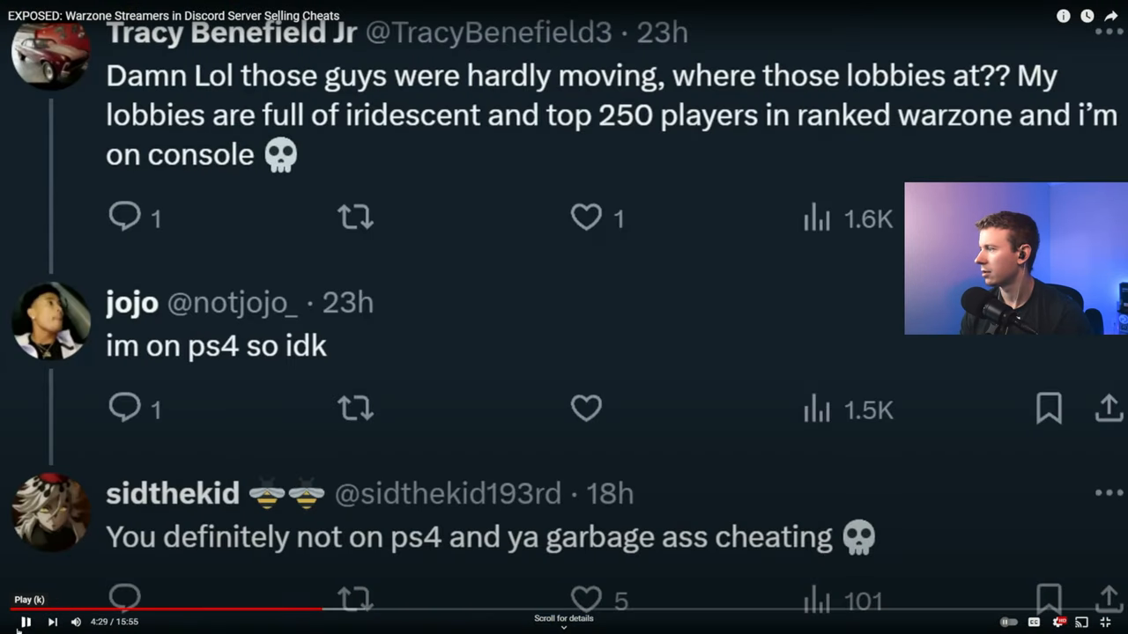
click(24, 622)
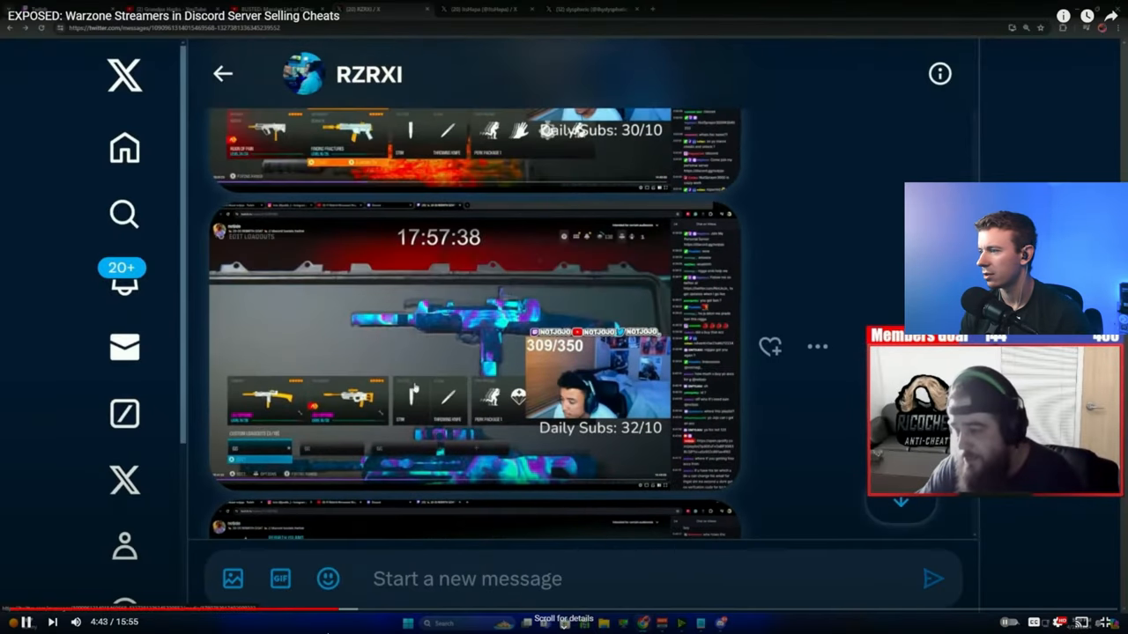
scroll(down, 3)
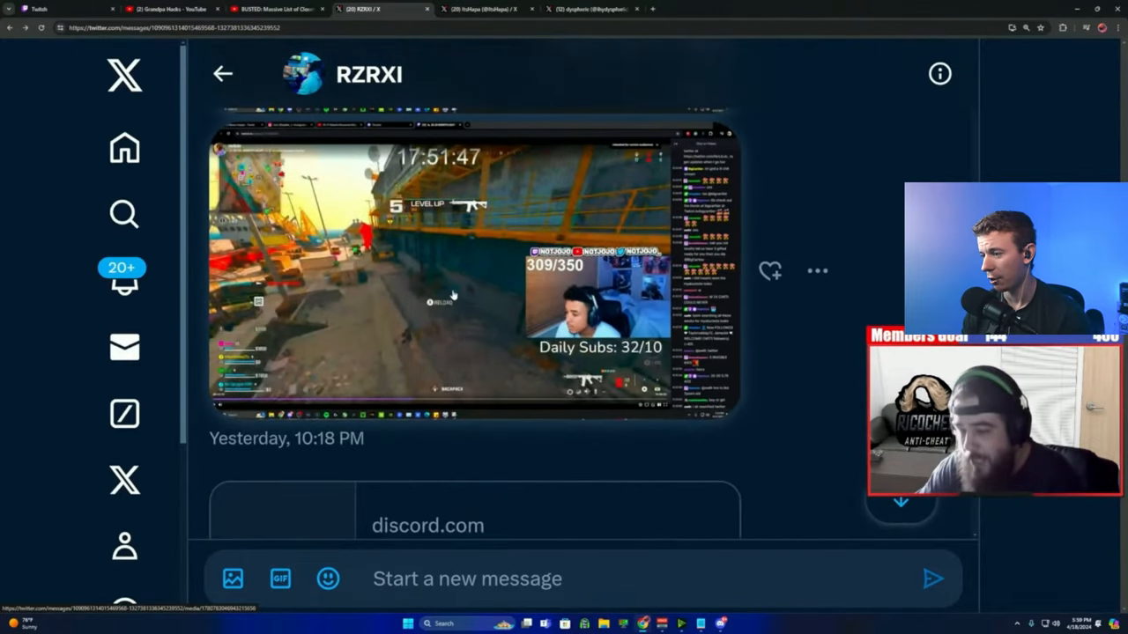
click(473, 273)
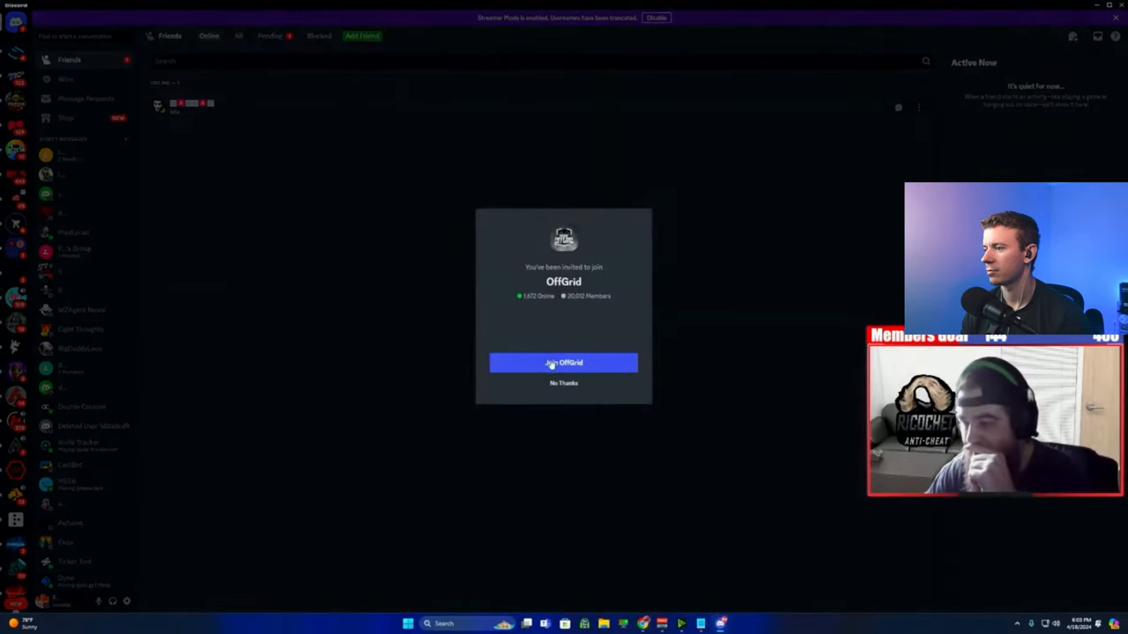
Accept the OffGrid invite and land in the server's welcome and verification channel
click(564, 363)
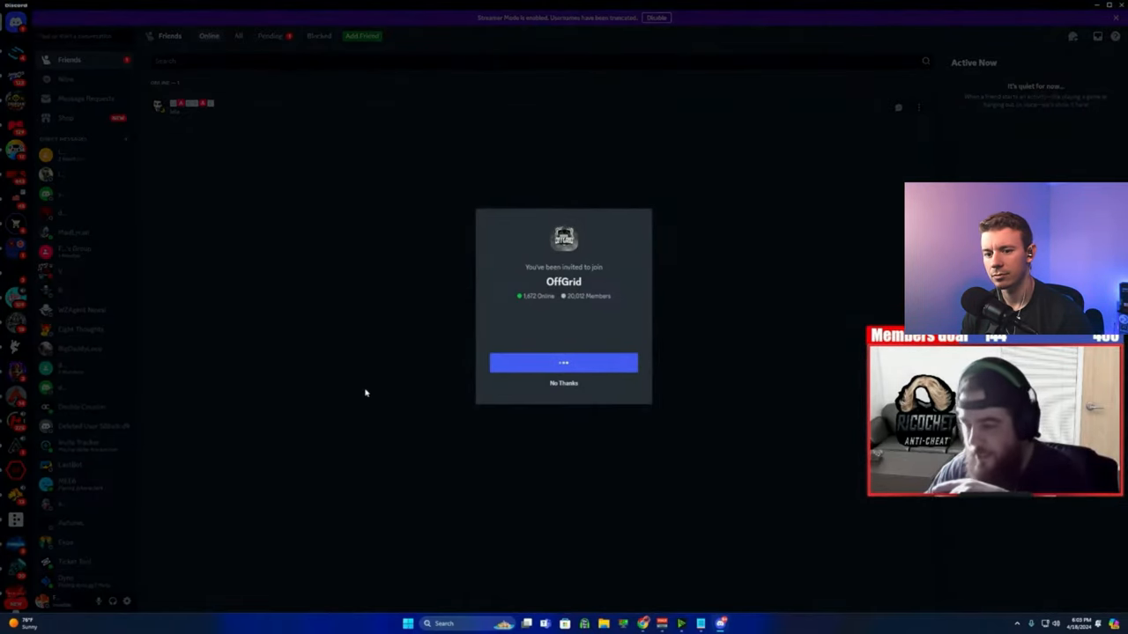
click(563, 363)
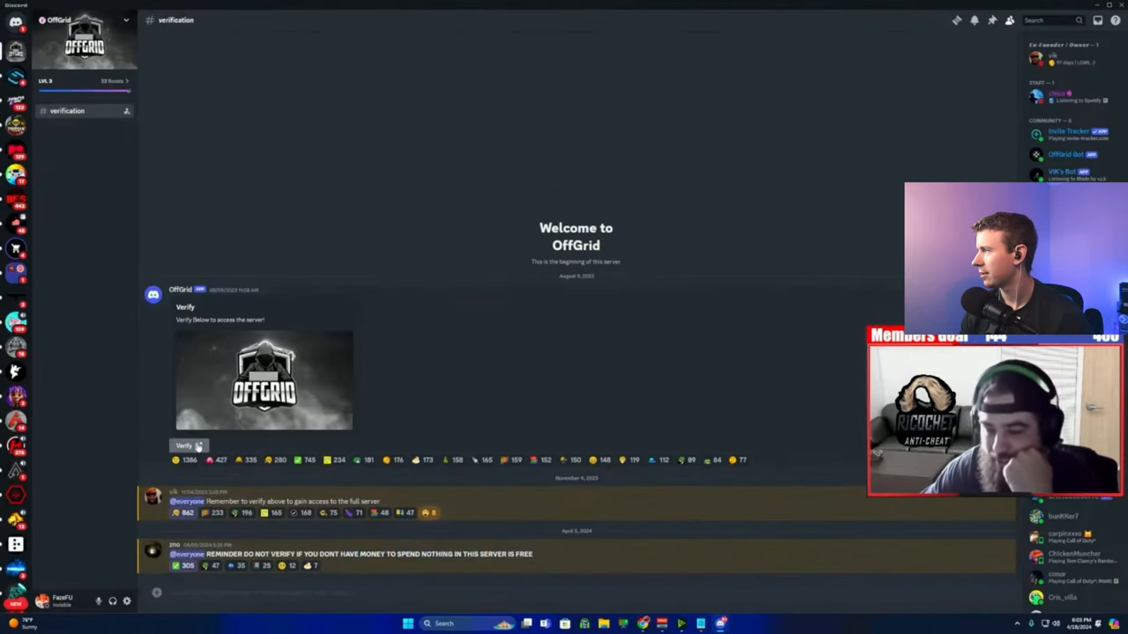
click(88, 60)
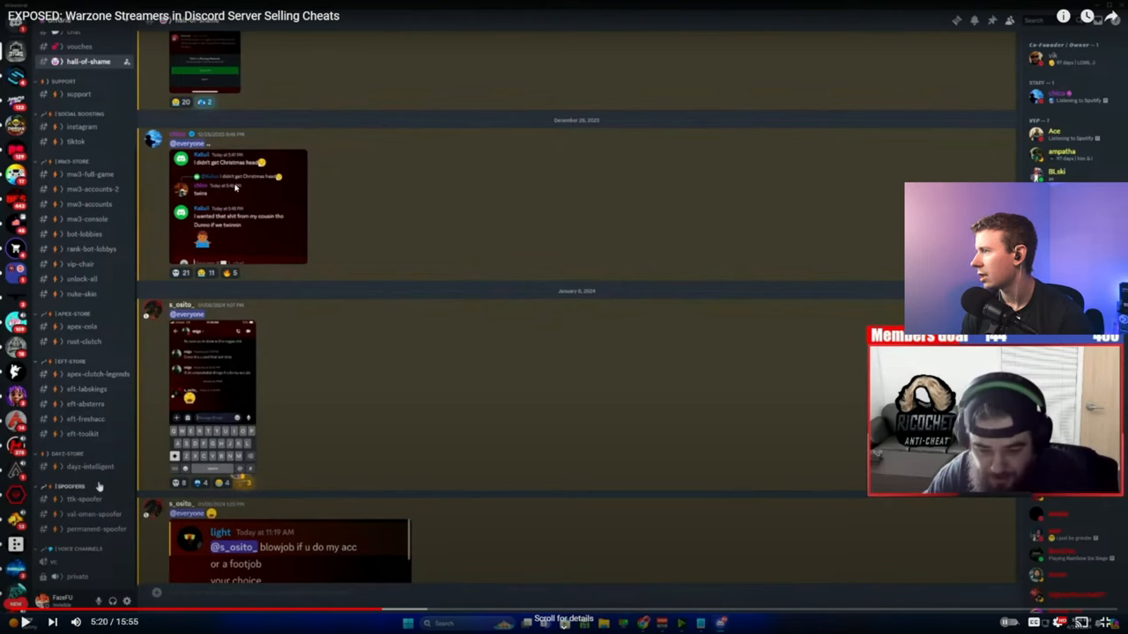
mouse_move(245, 227)
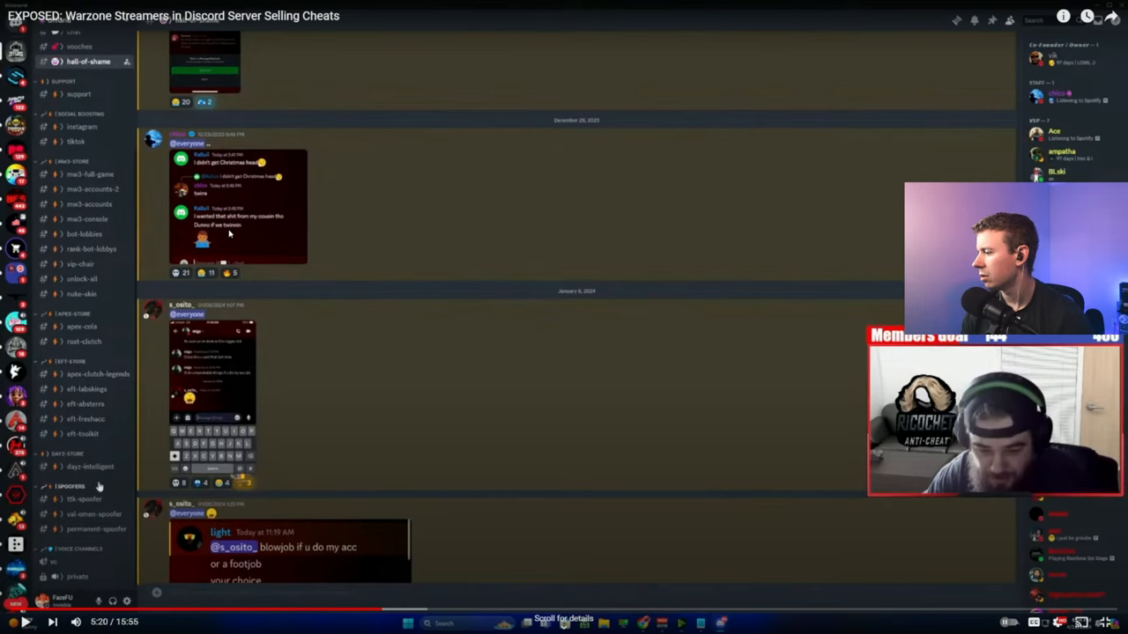
mouse_move(128, 441)
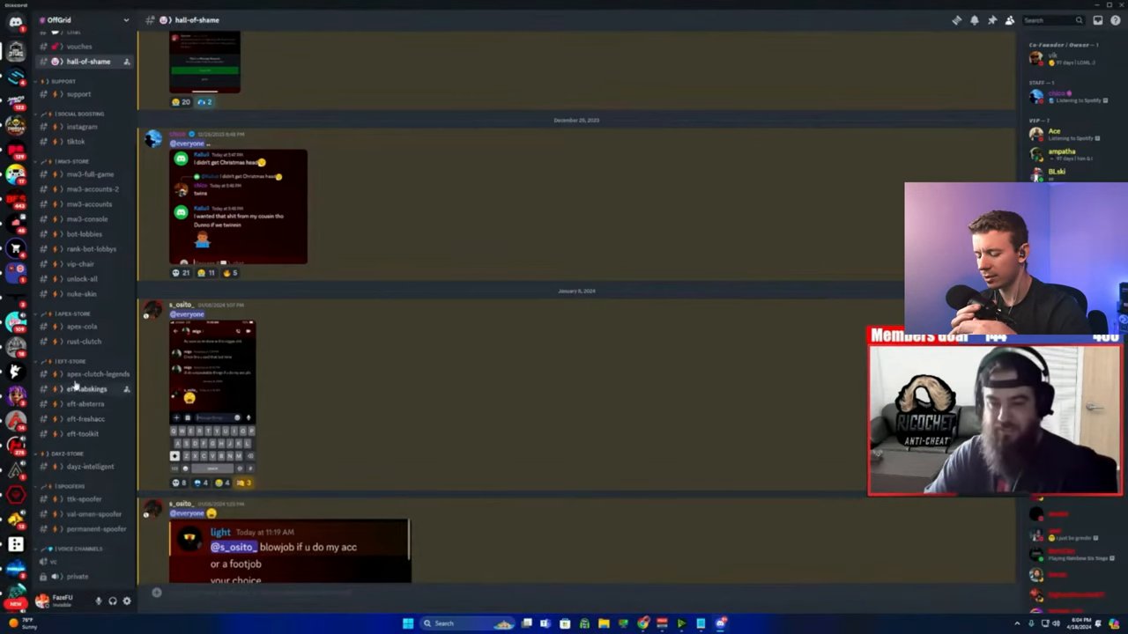
Watch the exposé's look at OffGrid's hall-of-shame channel and its screenshot posts
click(88, 316)
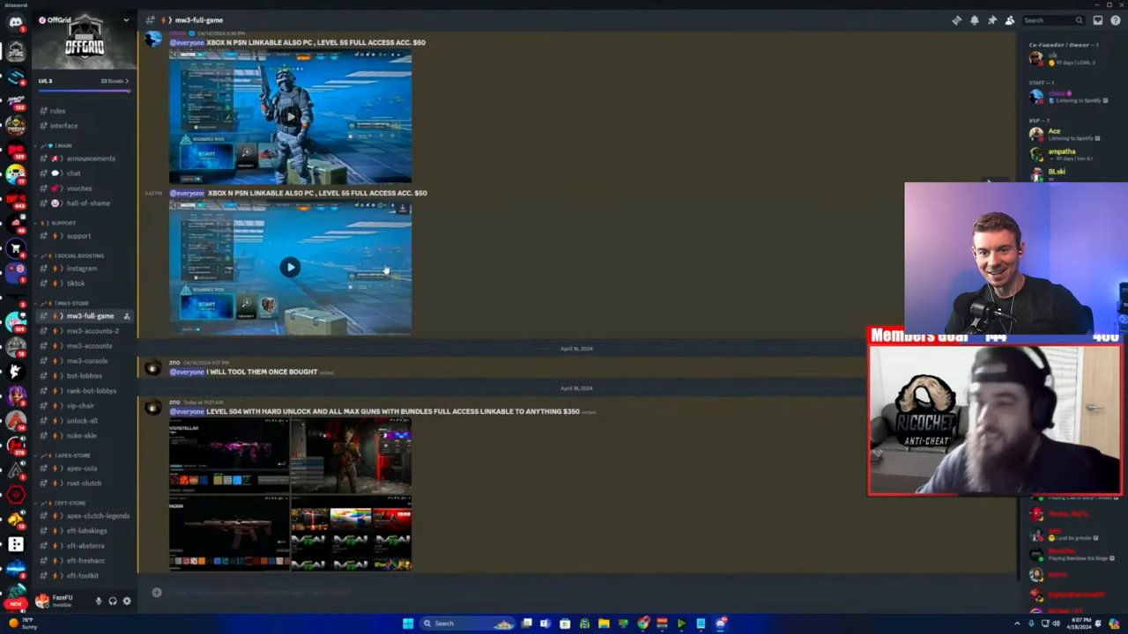
mouse_move(77, 187)
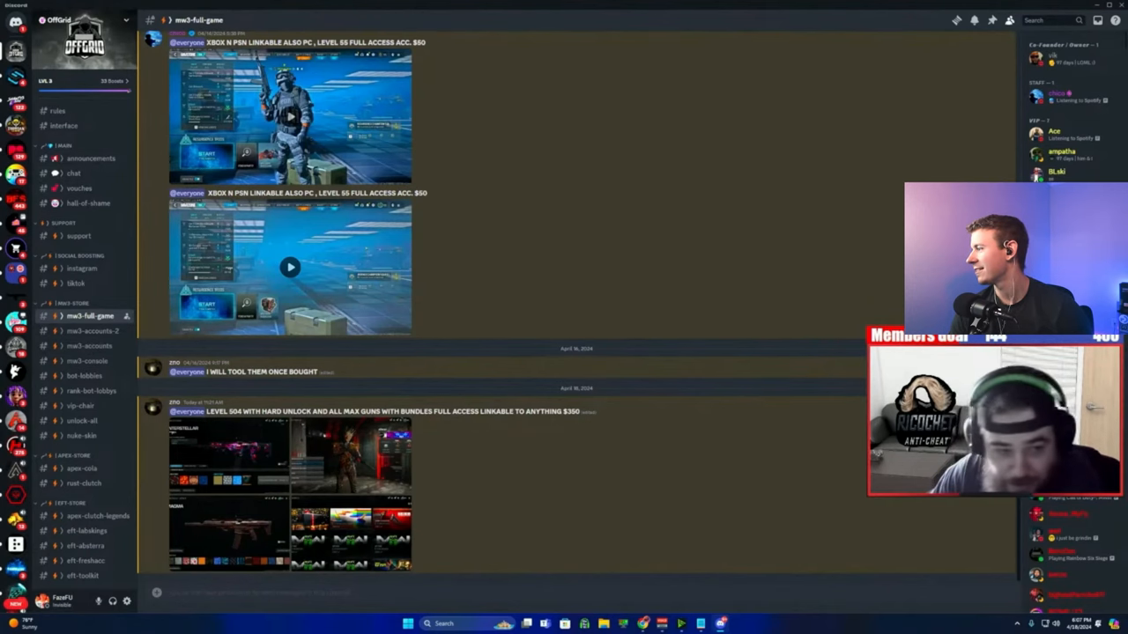
Keep the exposé playing through the mw3-full-game channel's priced account listings
click(82, 405)
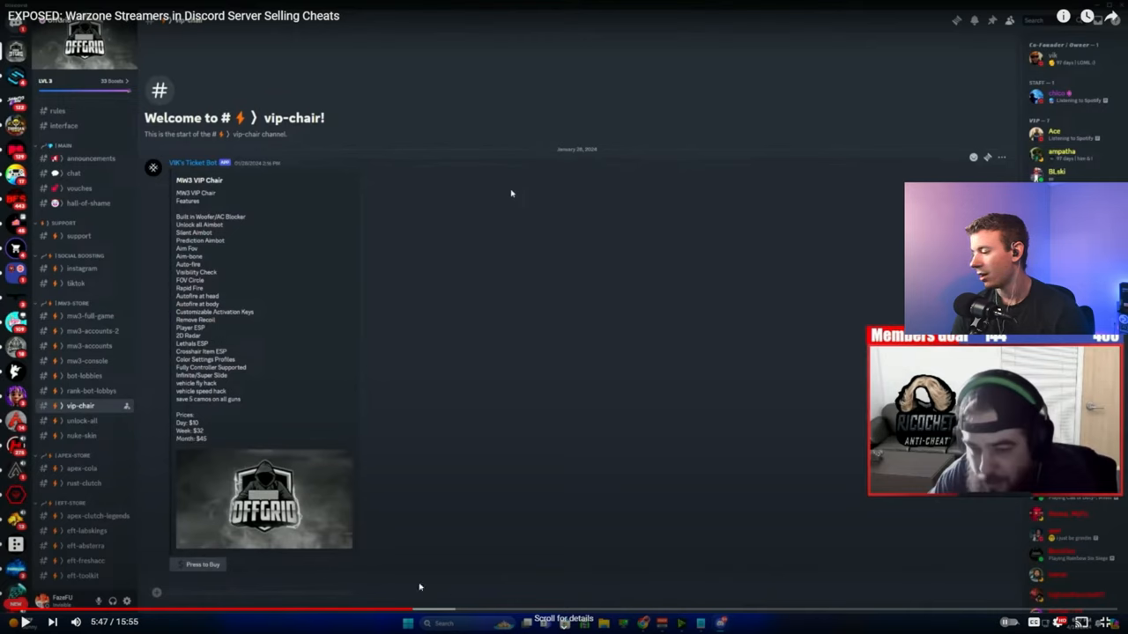
Pause and resume playback during the vip-chair channel's cheat features and subscription prices
click(27, 623)
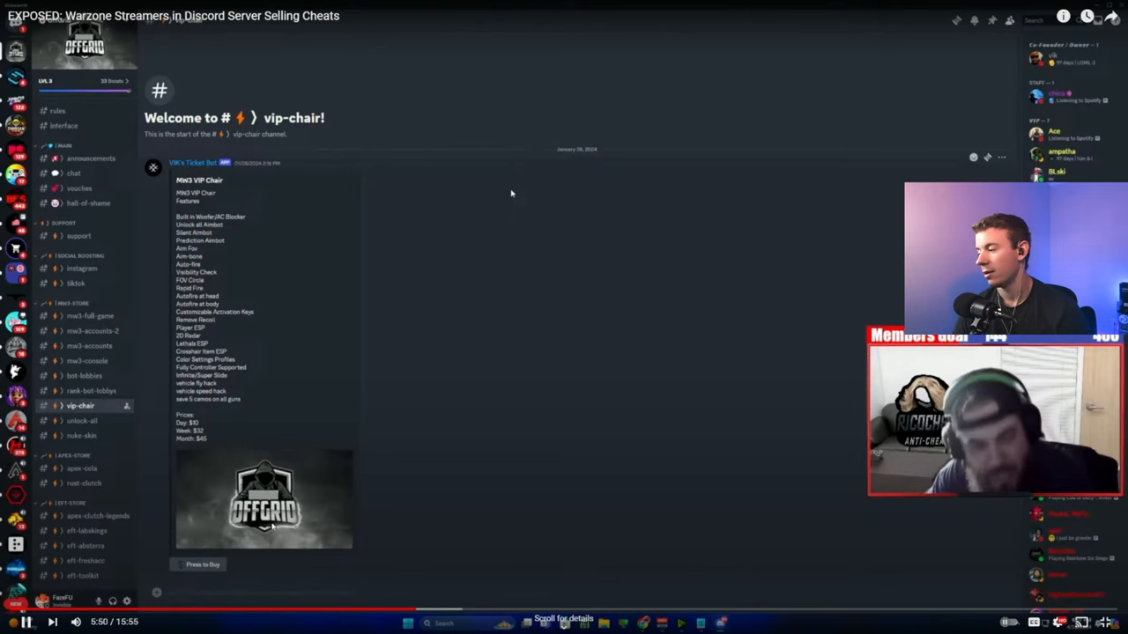
mouse_move(432, 610)
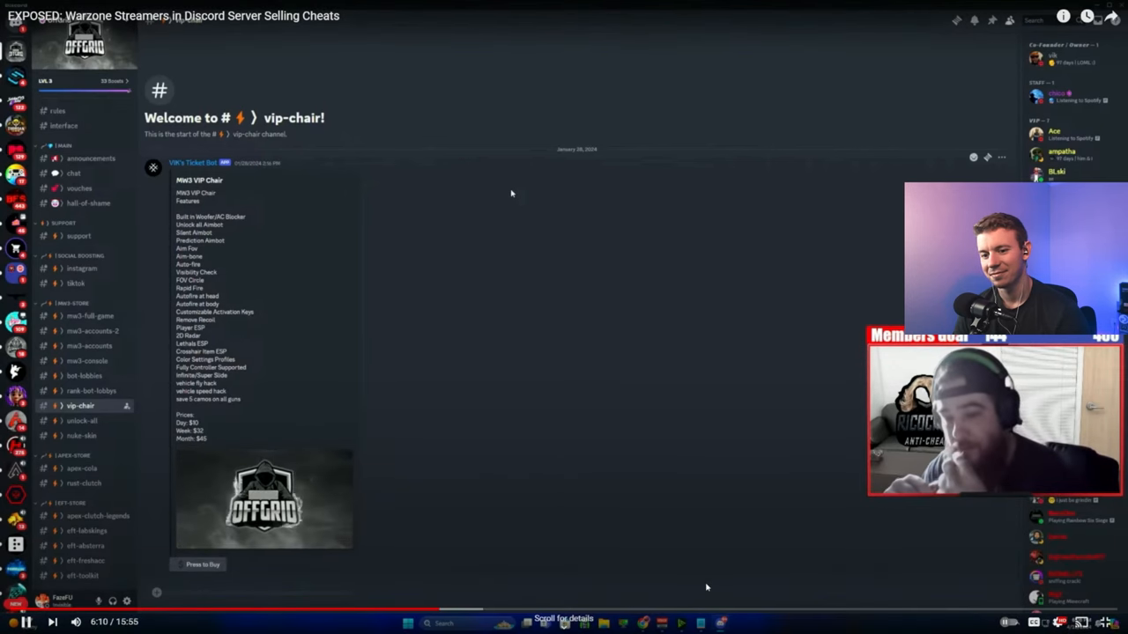
click(91, 391)
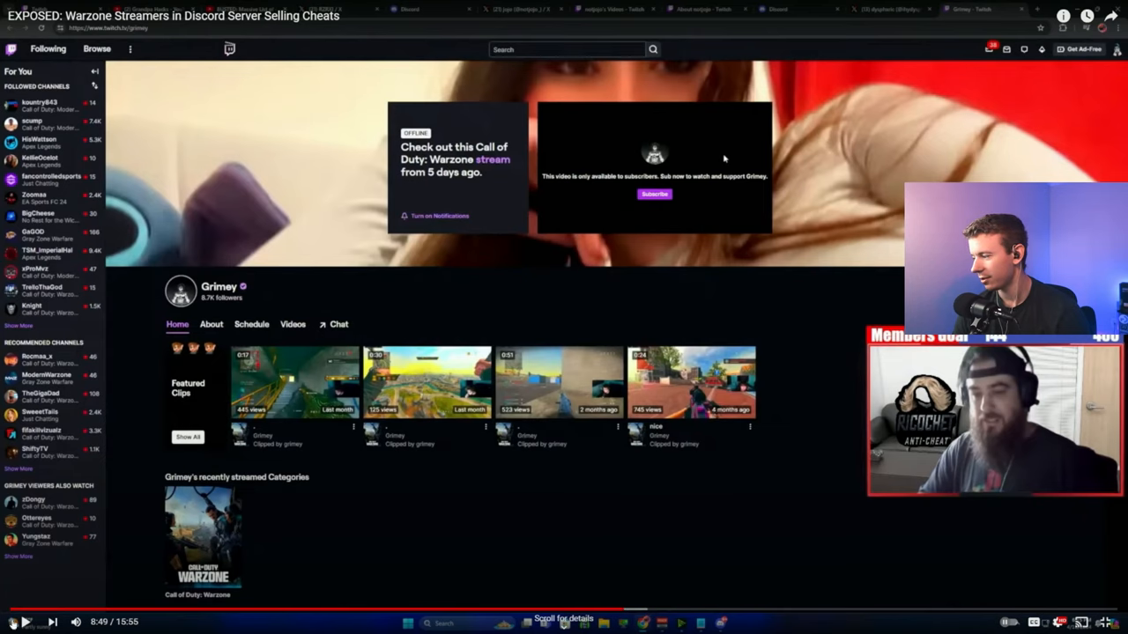
mouse_move(518, 478)
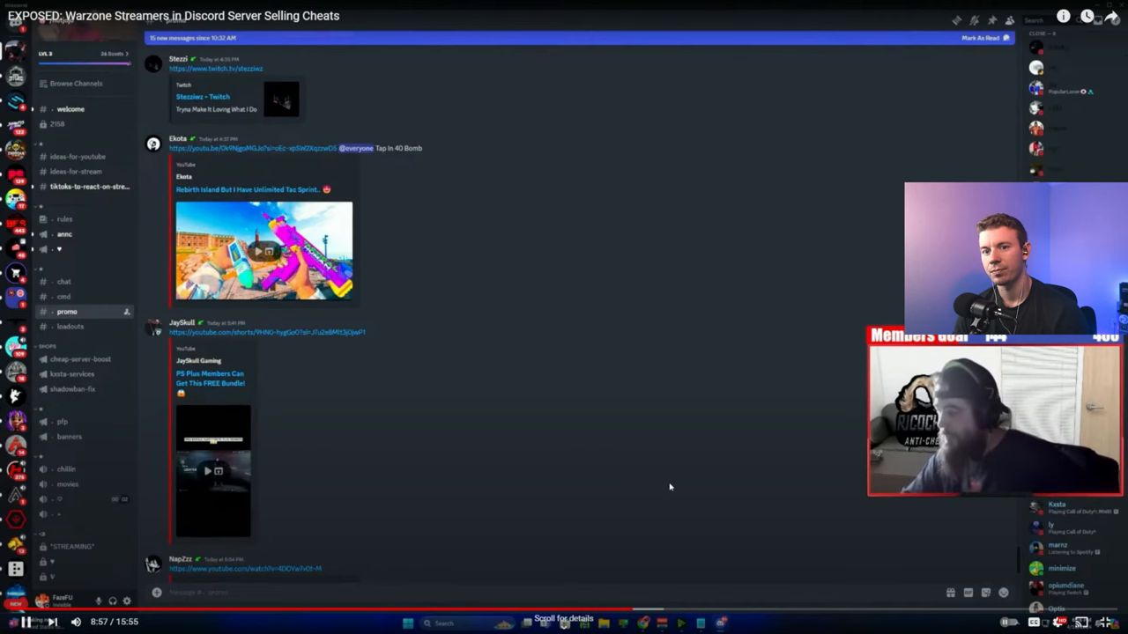
Skip ahead on the timeline to Grimey's Twitch channel and the Discord promo section
click(177, 138)
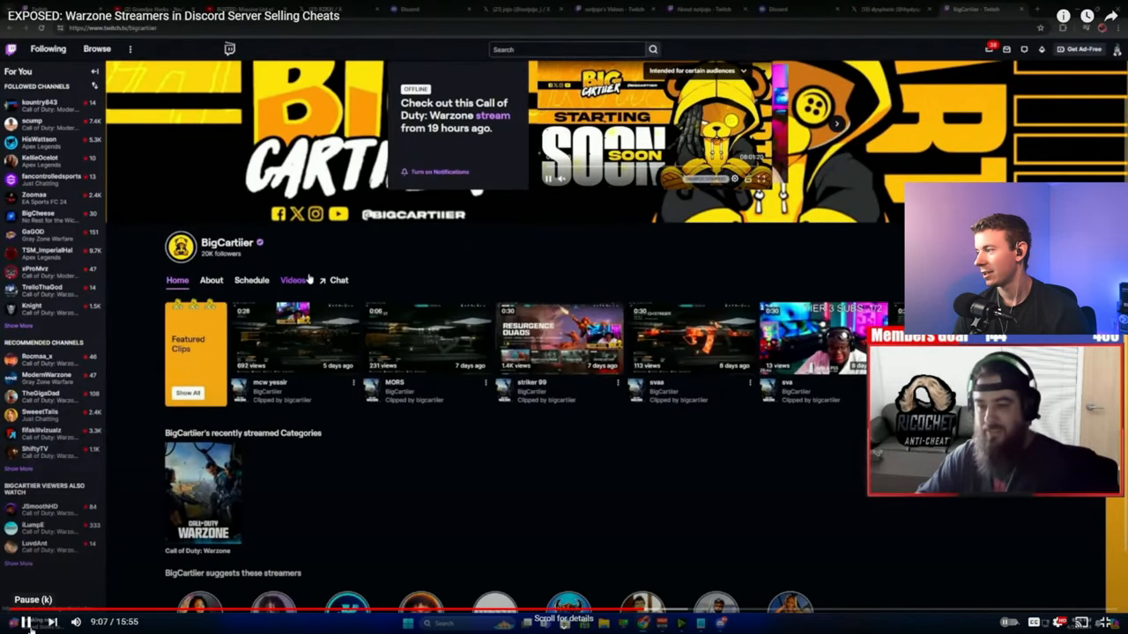
Watch the review of BigCartier's Twitch page down to its suggested streamers
click(299, 338)
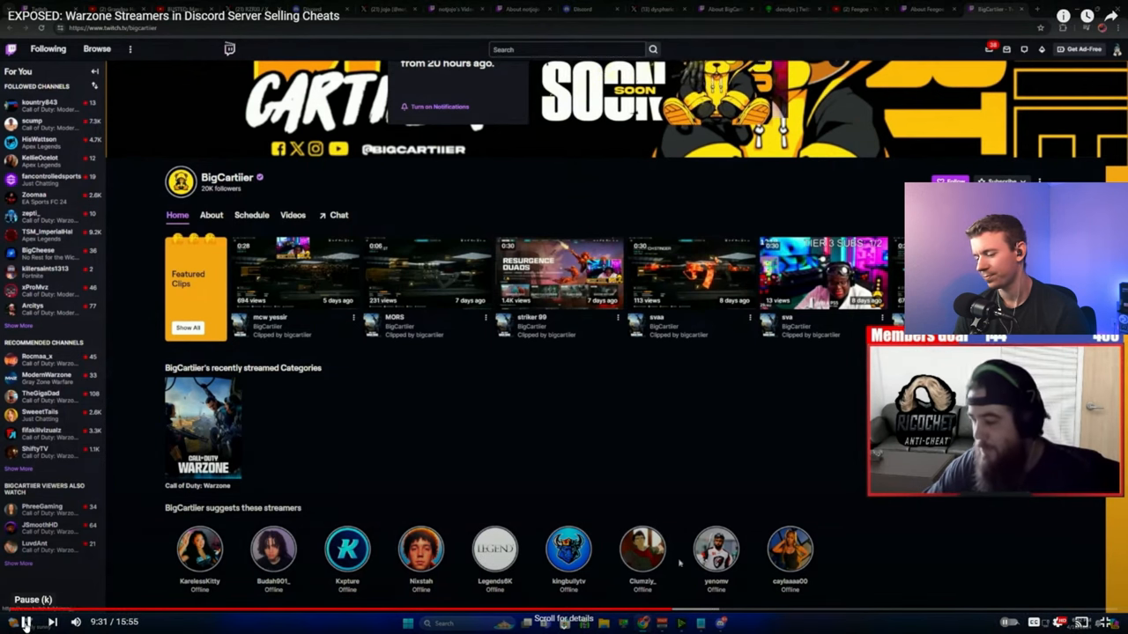
mouse_move(708, 610)
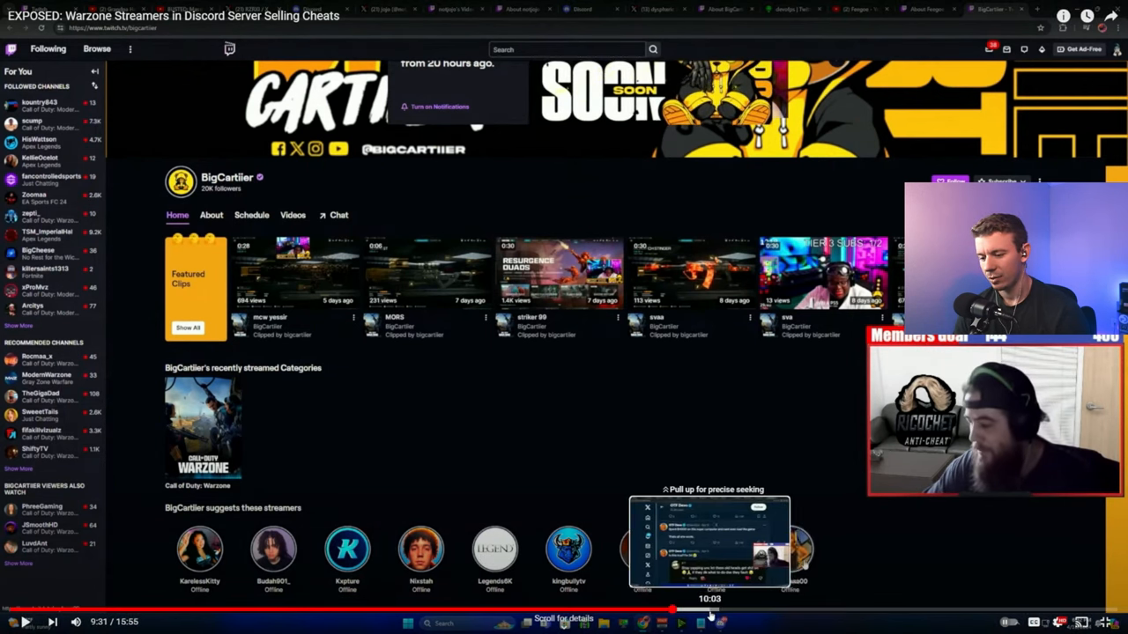